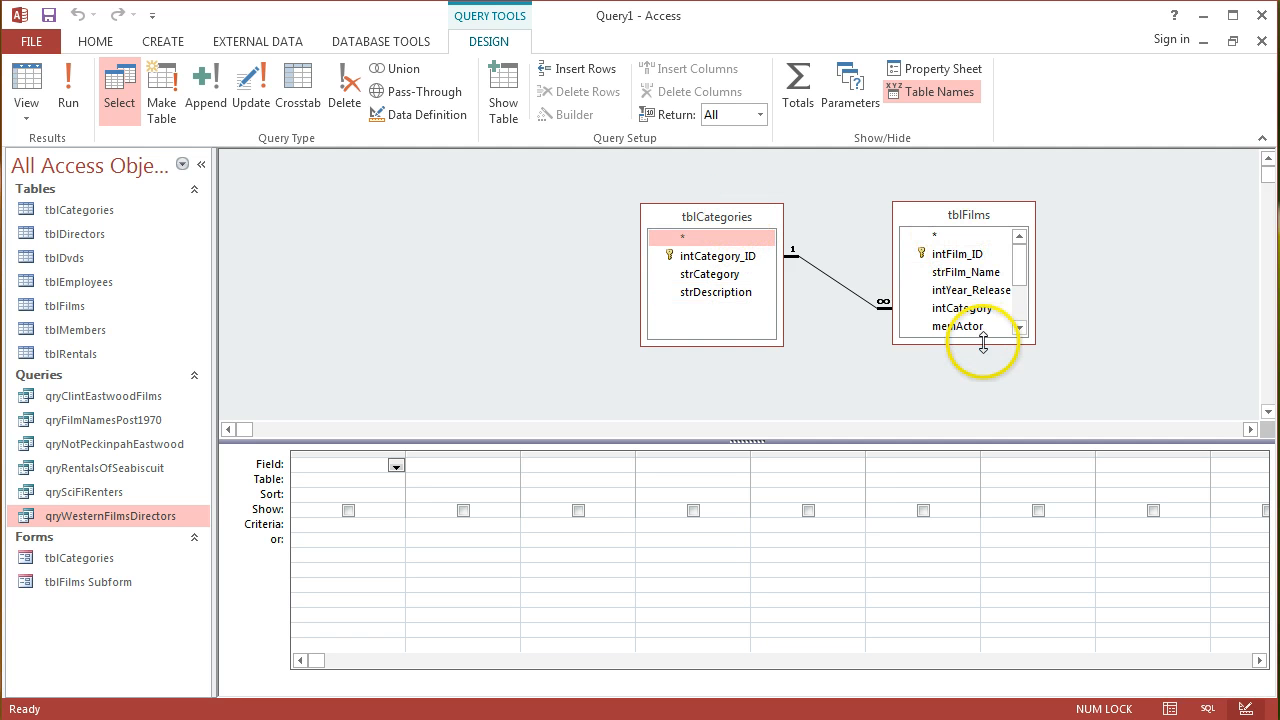
# Add strCategory and intFilm_ID to the grid with criterion "Western" and run the query
pyautogui.scroll(-3)
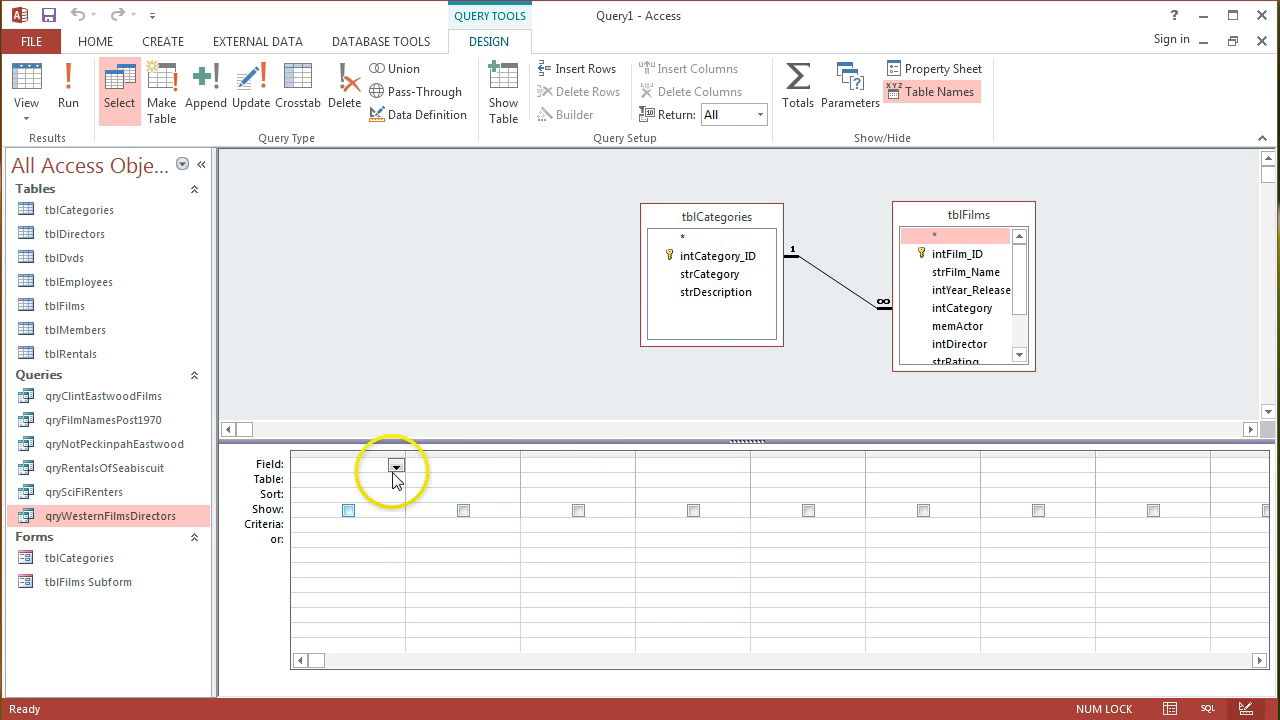
pyautogui.click(396, 466)
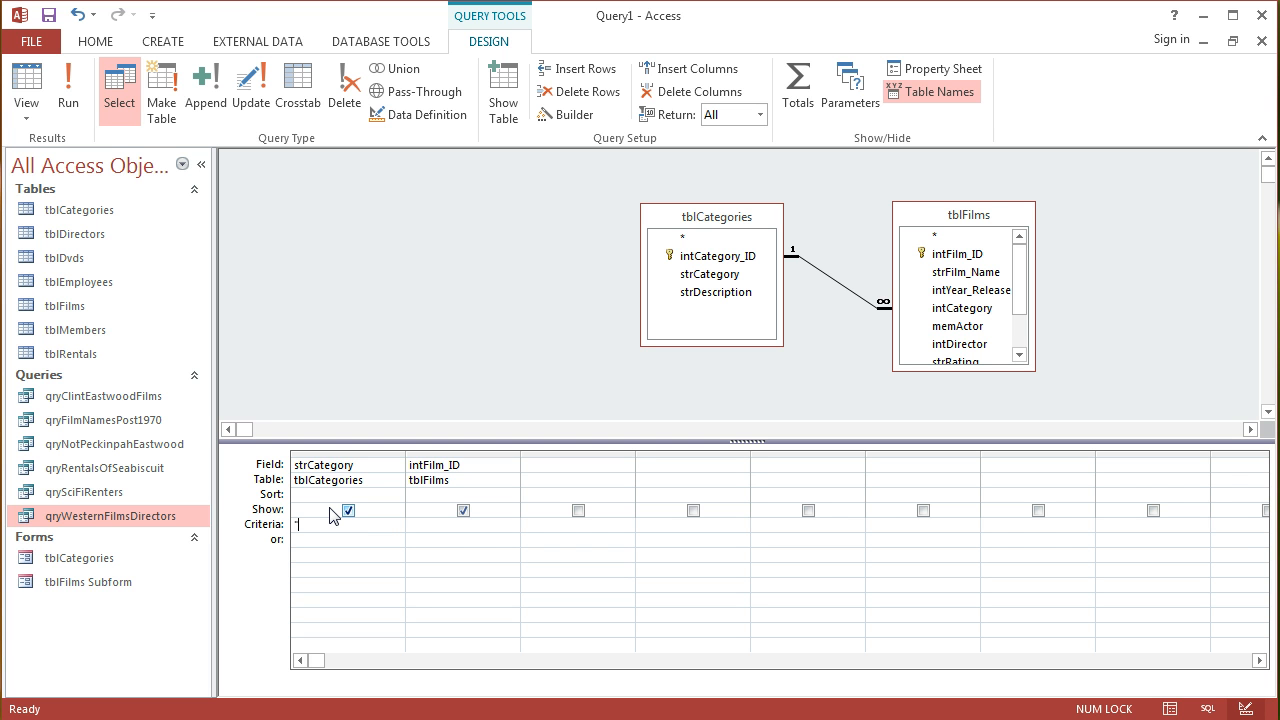
pyautogui.write('"Western')
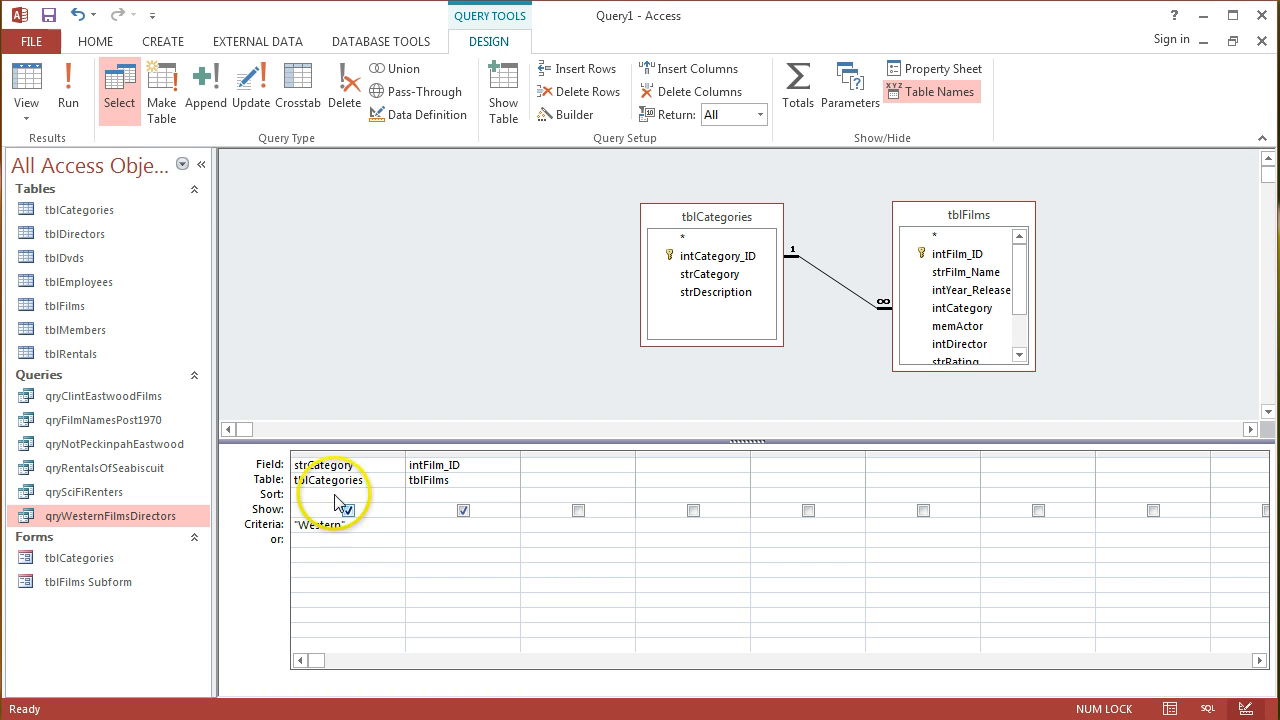
pyautogui.click(68, 90)
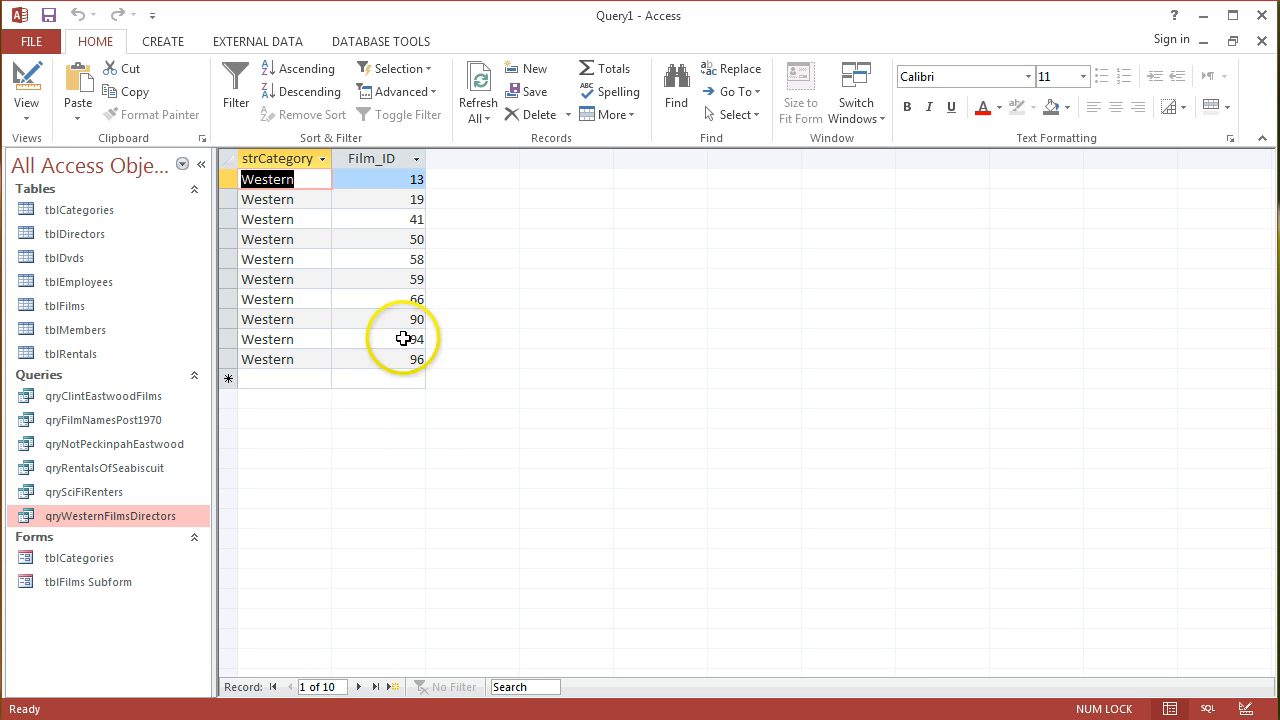
pyautogui.moveTo(328, 640)
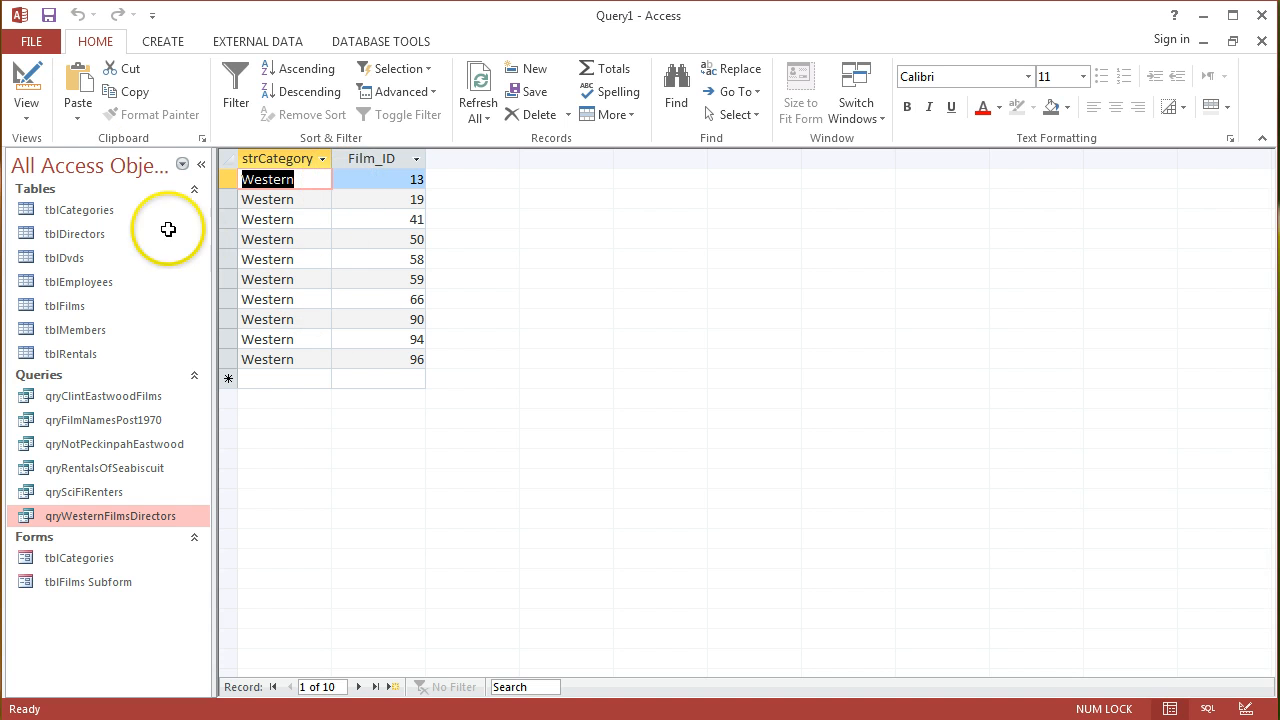
# Return to query design after reviewing the 10 Western film results
pyautogui.click(26, 84)
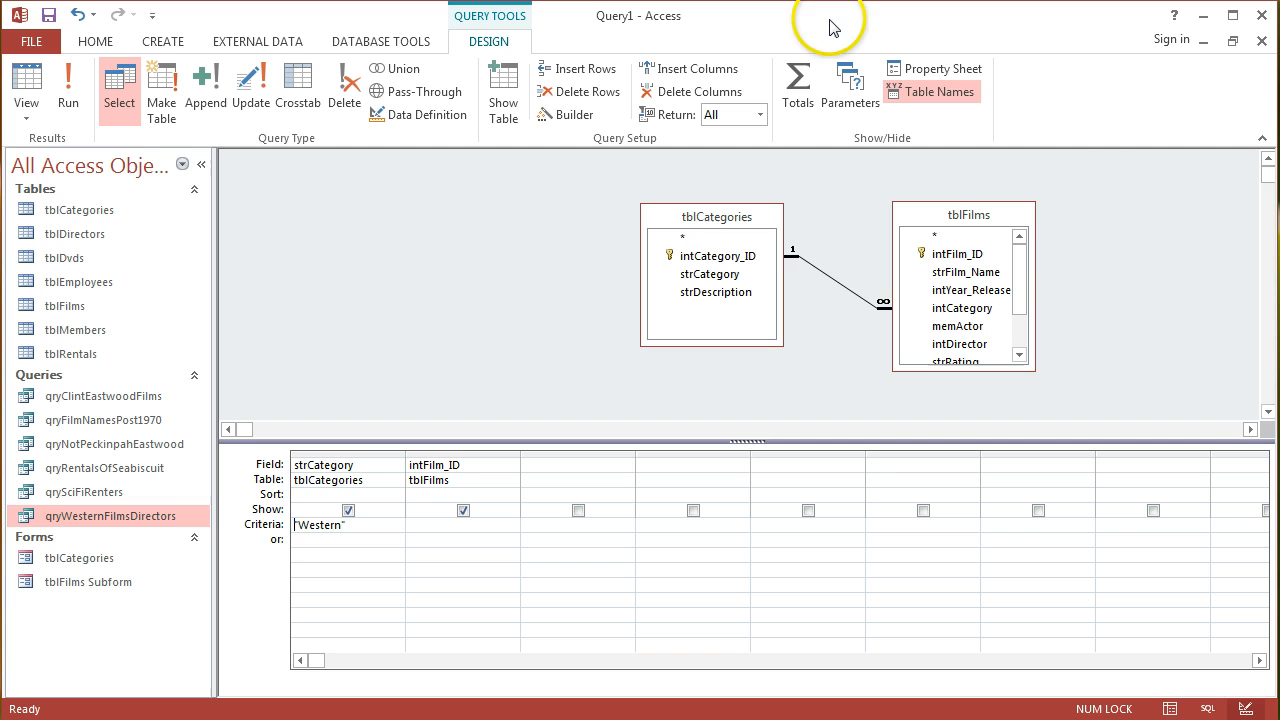
pyautogui.moveTo(430, 56)
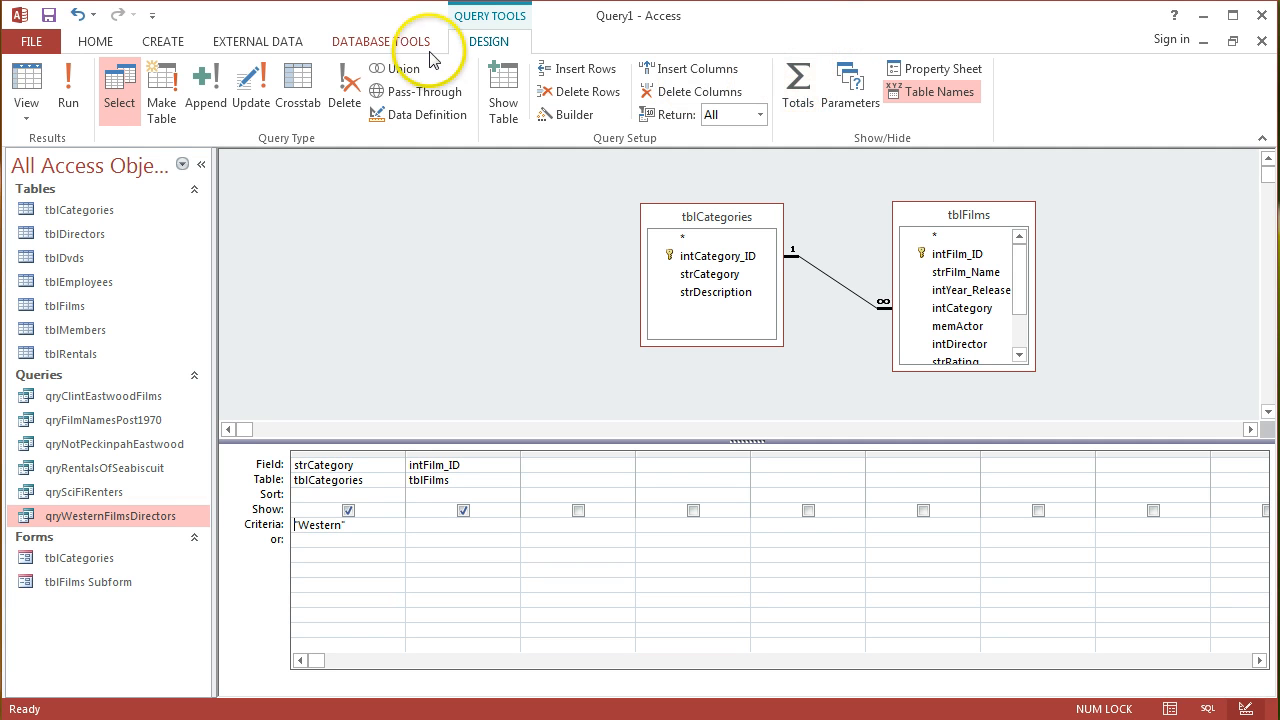
pyautogui.moveTo(796, 90)
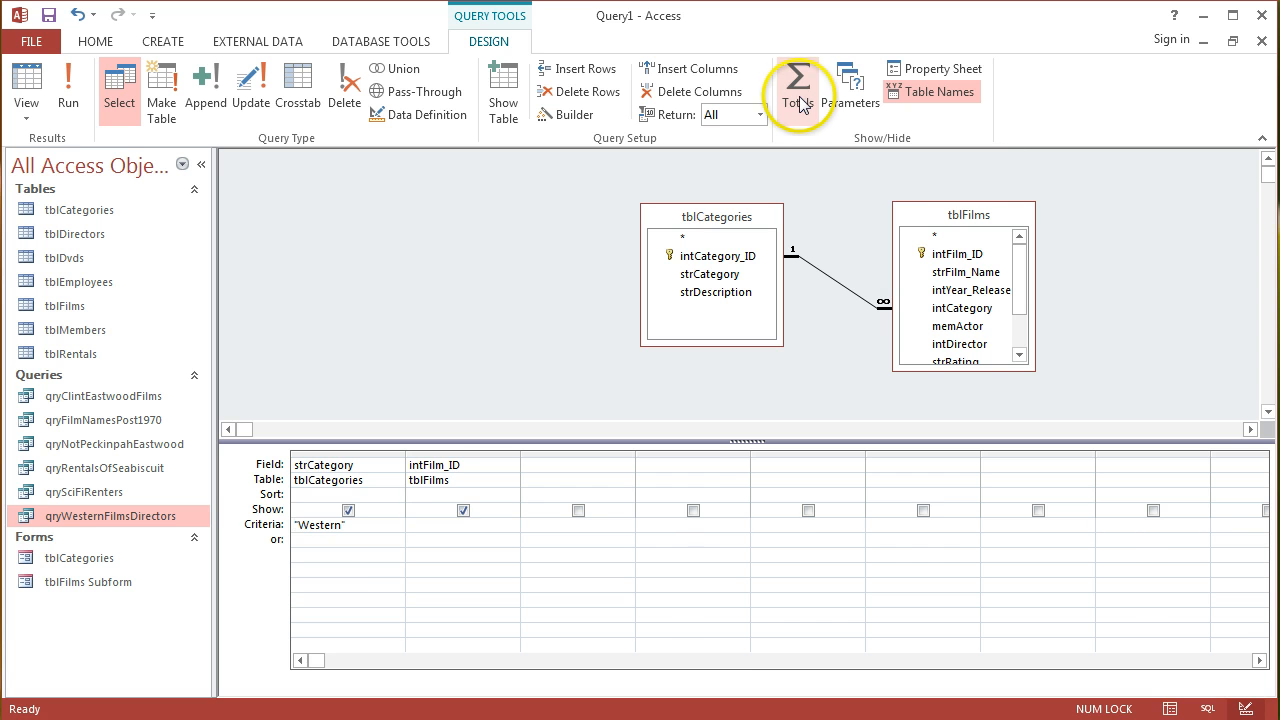
# Add the Total row so both fields are set to Group By
pyautogui.click(798, 90)
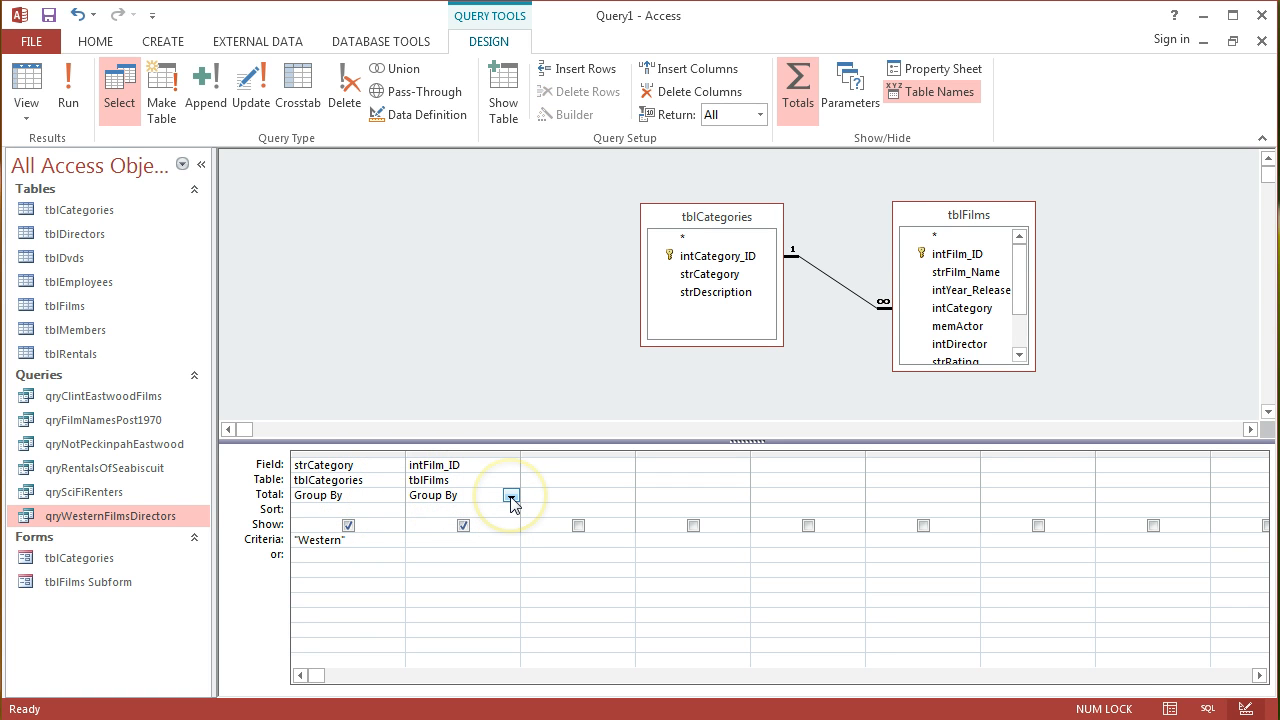
# Set intFilm_ID's Total to Count and run to get one Western row counting 10
pyautogui.click(508, 496)
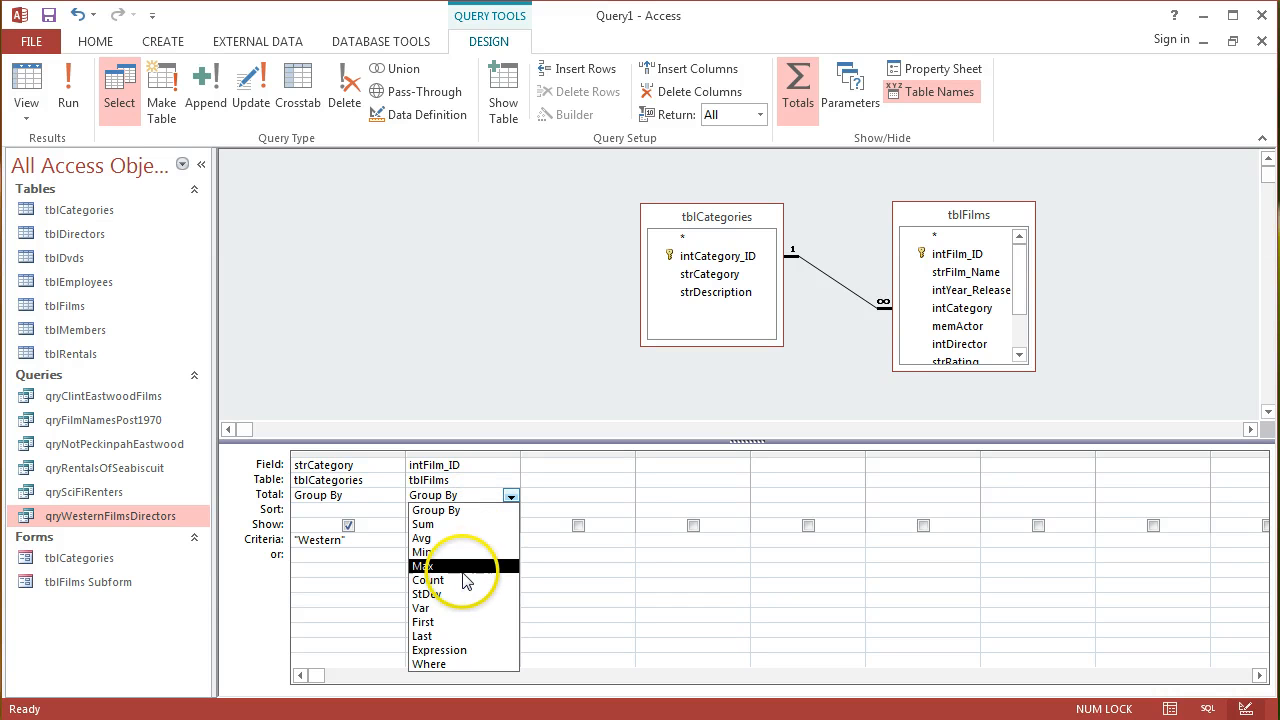
pyautogui.click(428, 580)
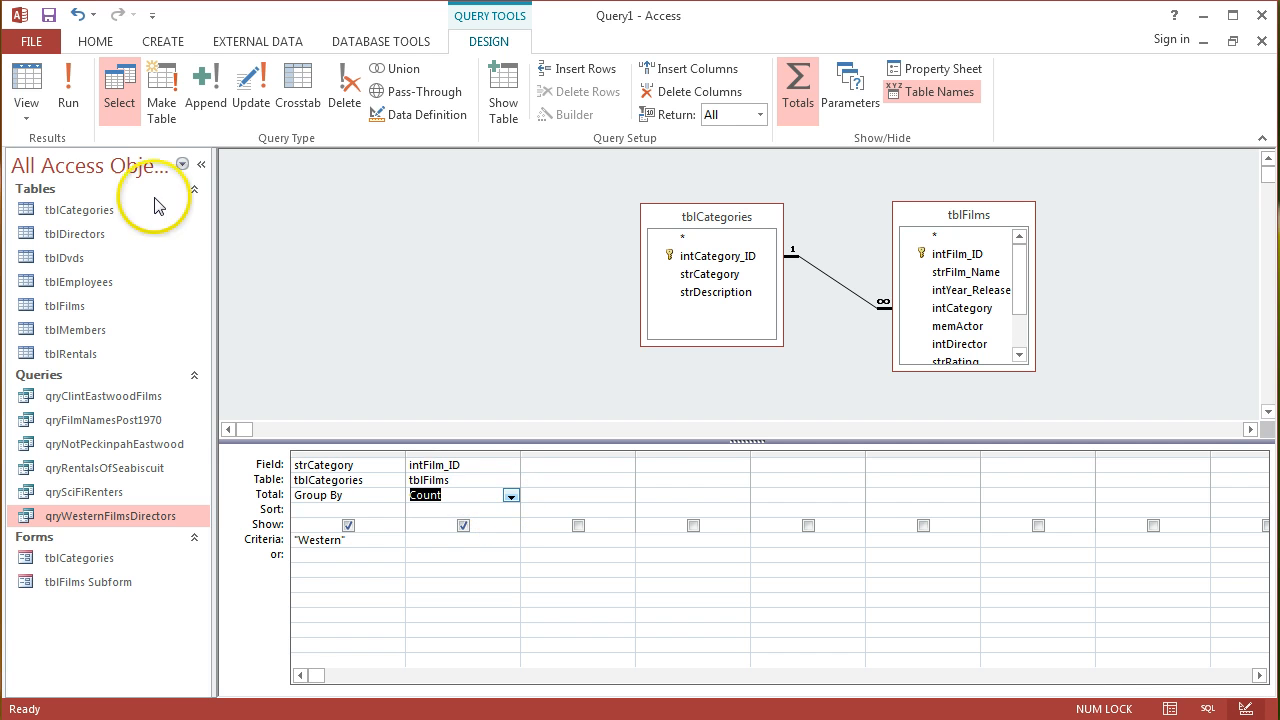
pyautogui.click(68, 90)
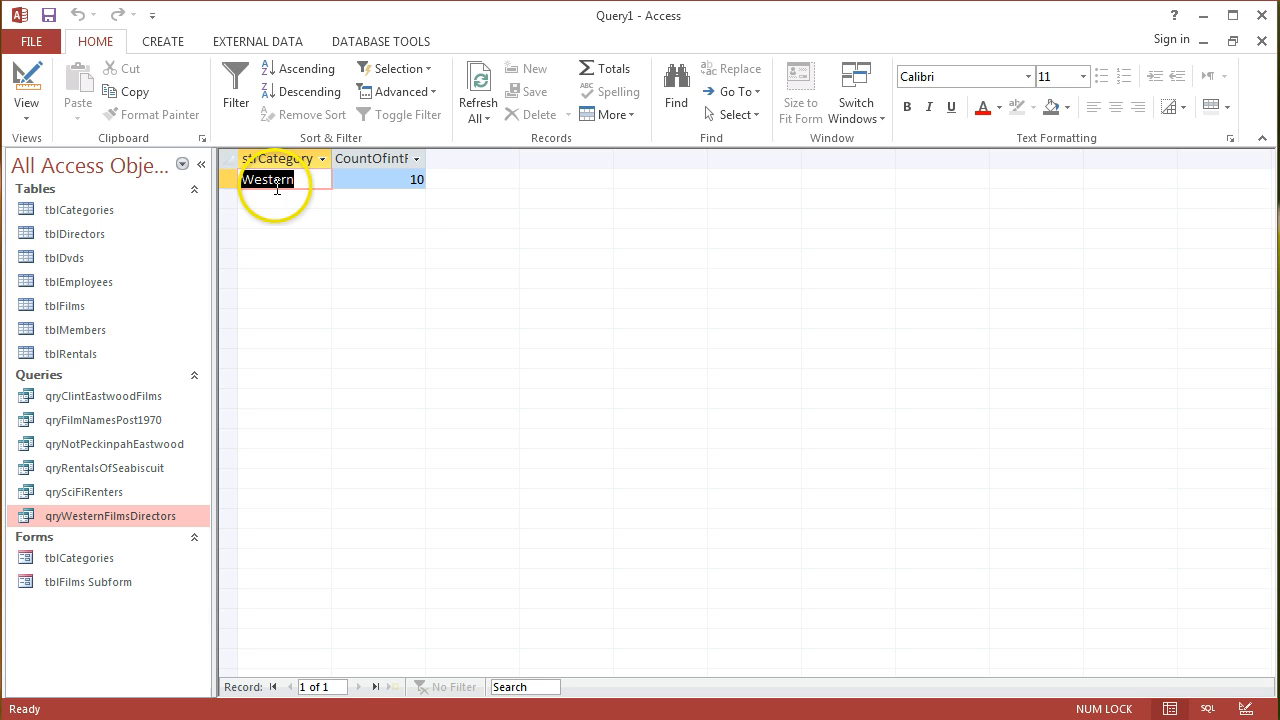
pyautogui.moveTo(392, 184)
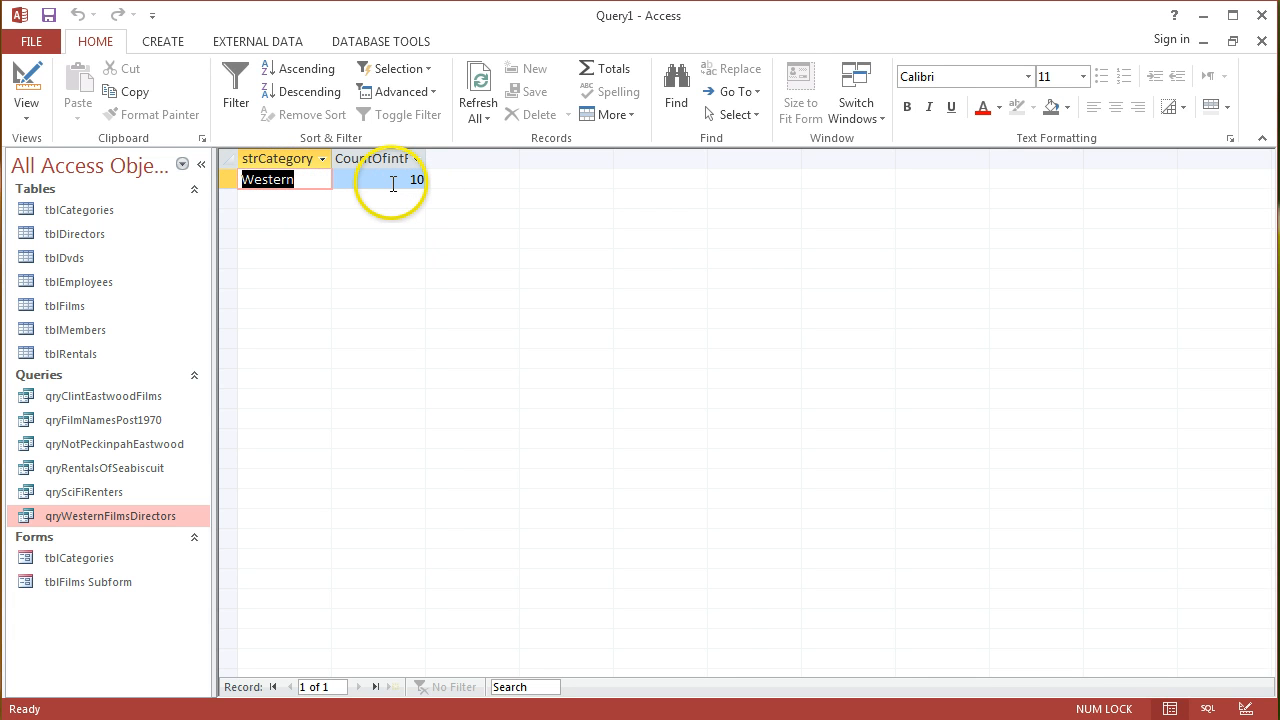
pyautogui.click(26, 90)
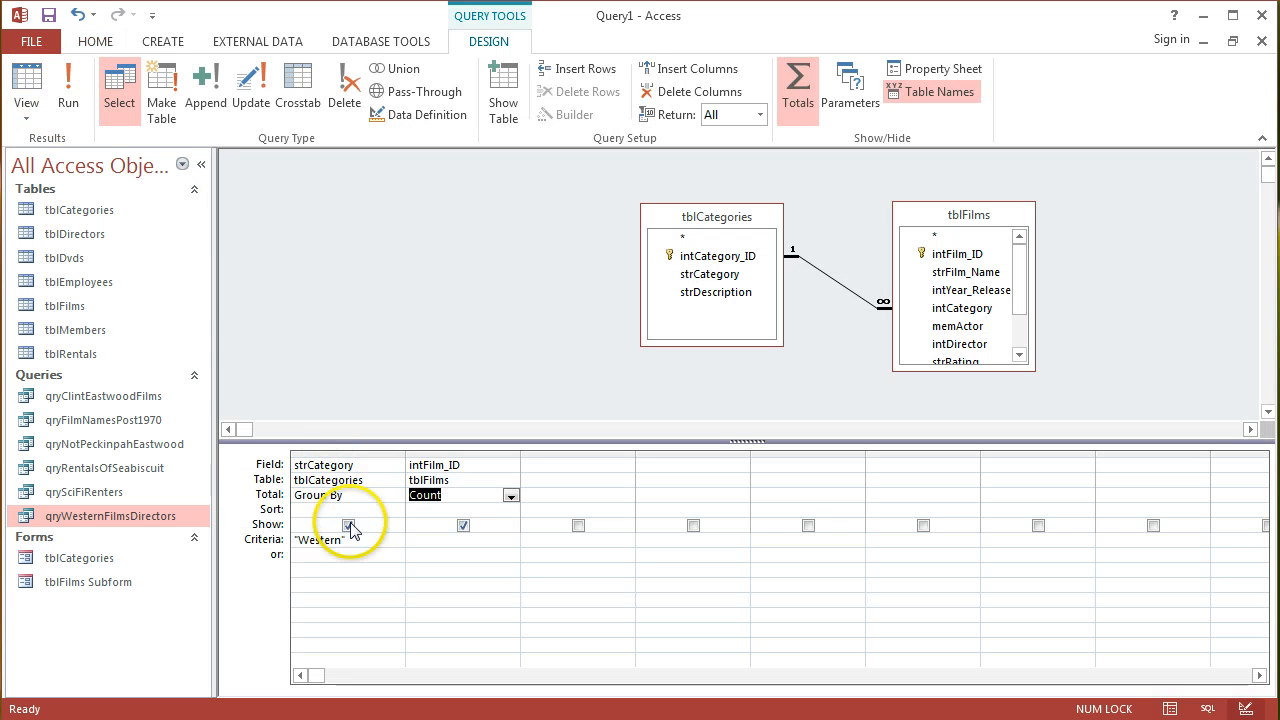
# Hide strCategory from the output and rerun so only the count of 10 shows
pyautogui.click(348, 524)
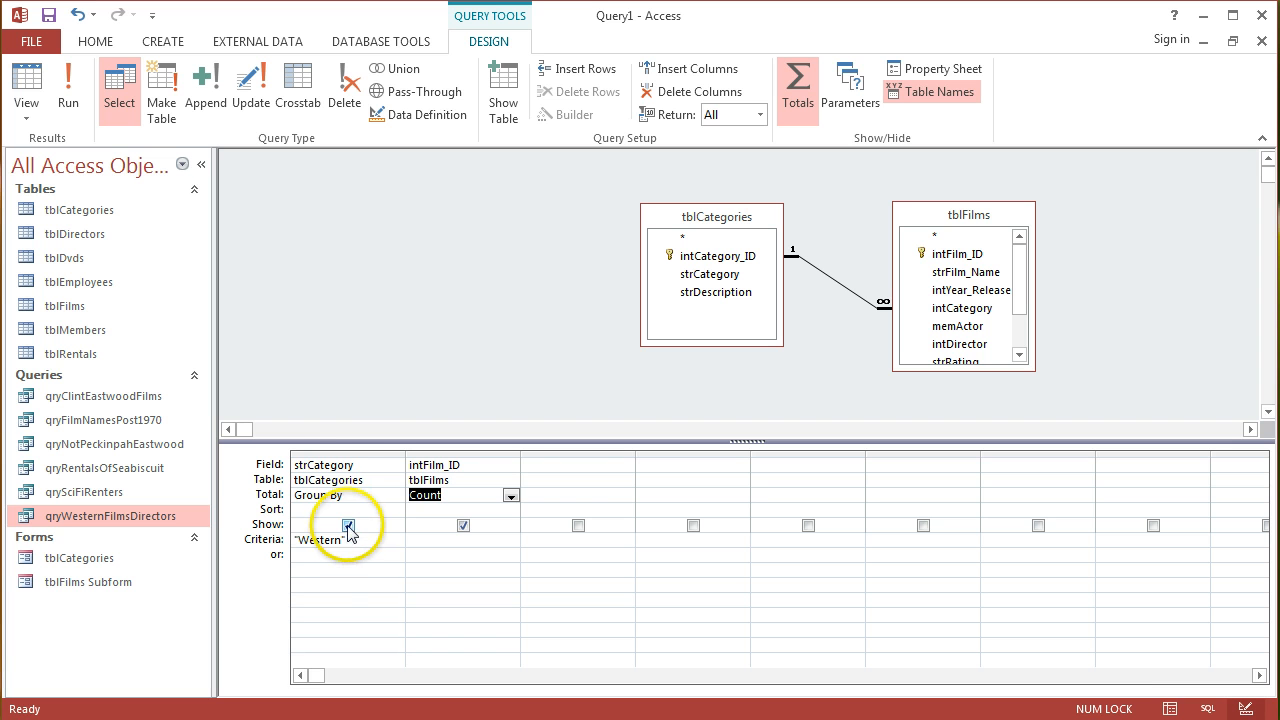
pyautogui.click(348, 524)
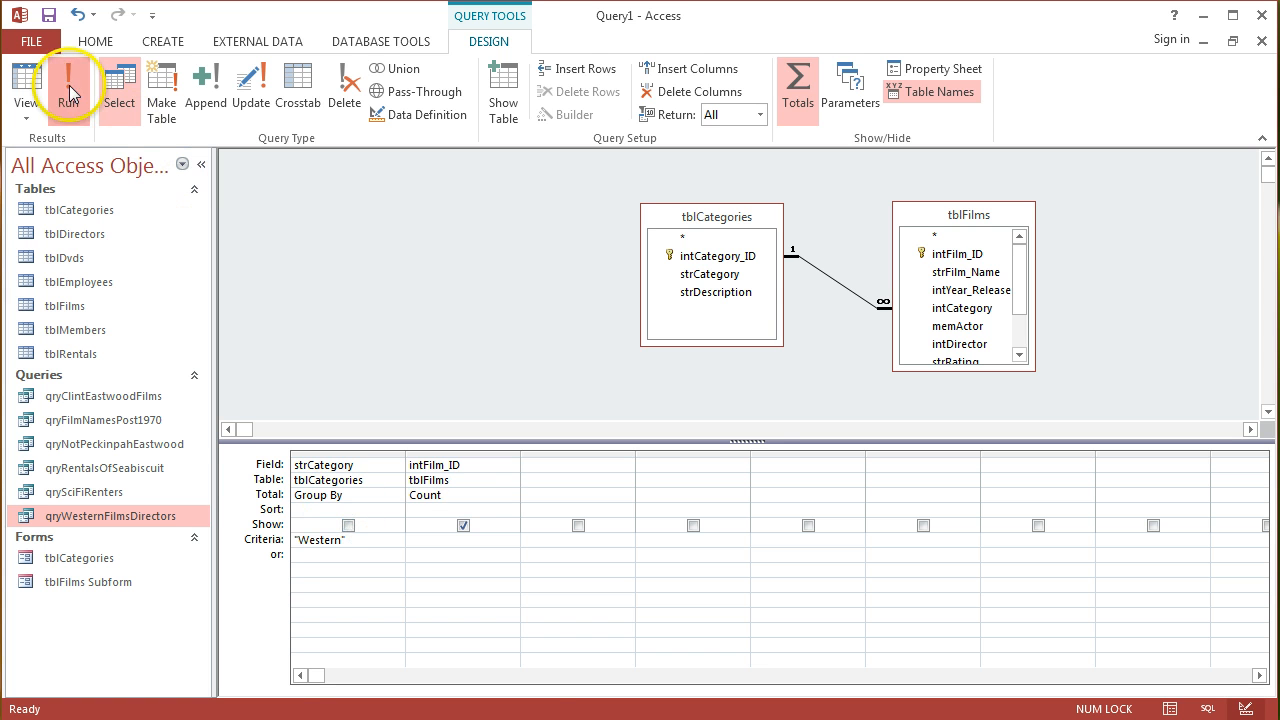
pyautogui.click(70, 88)
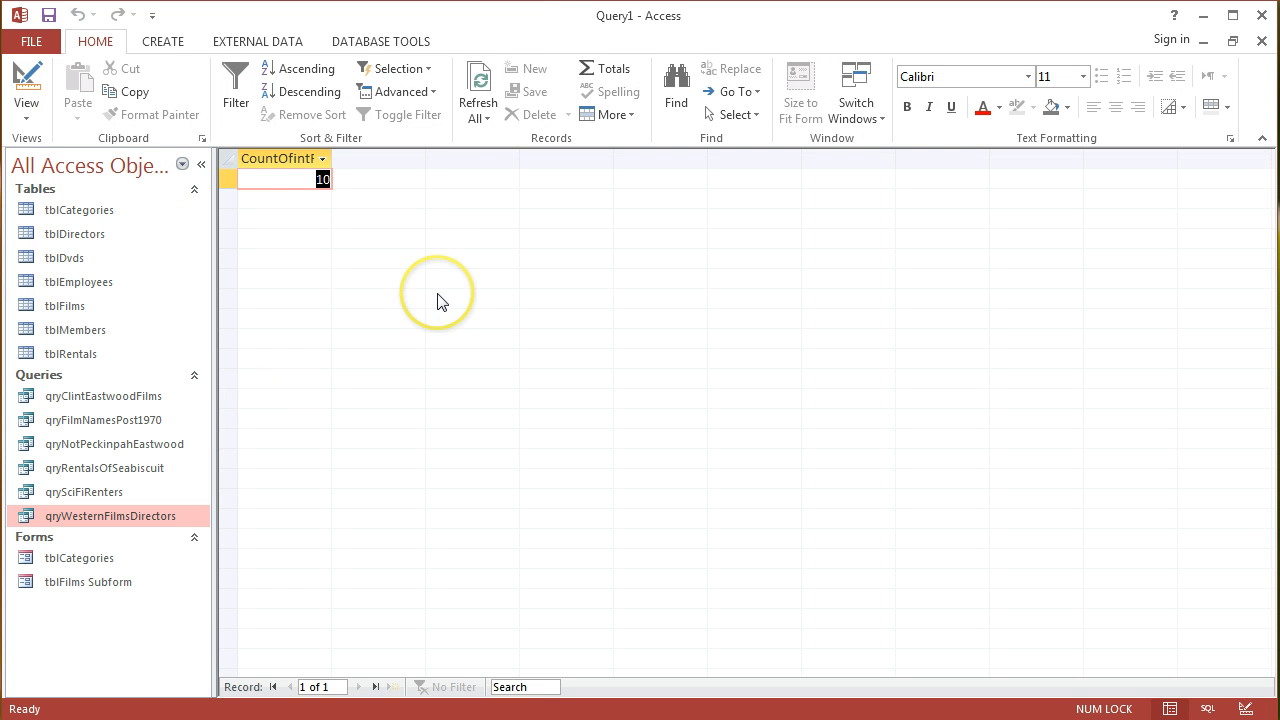